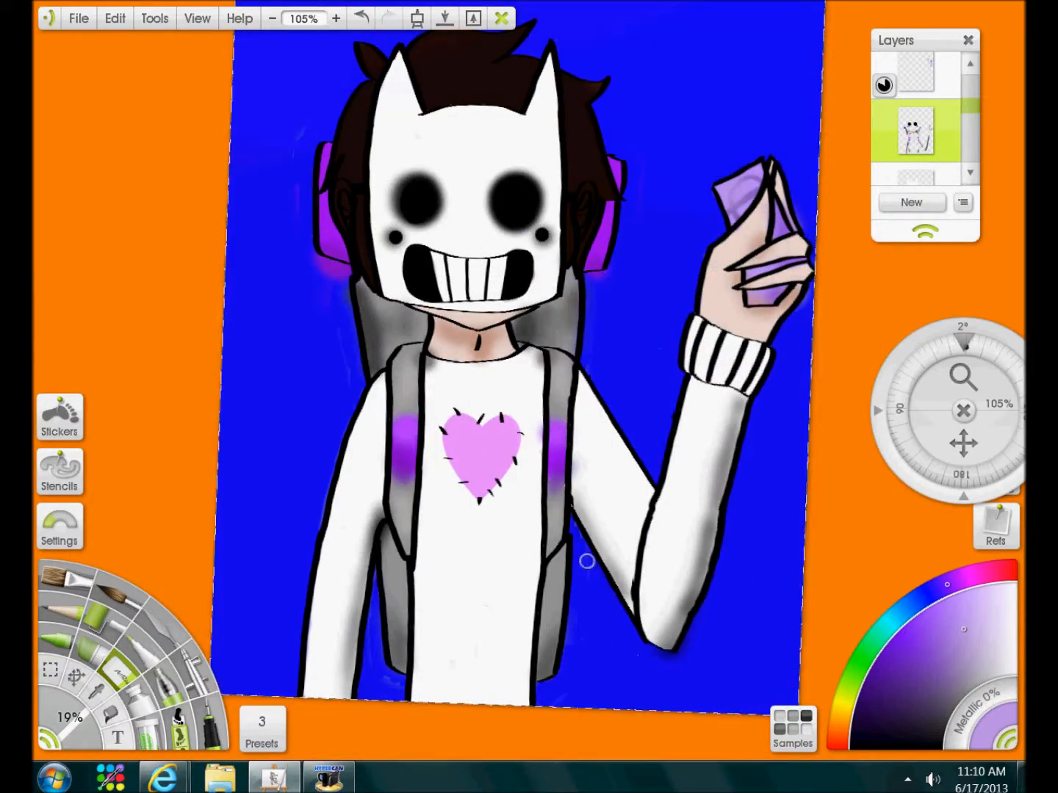
Paint over the bright blue background with dark purple wall and a deeper purple floor band.
left_click(339, 17)
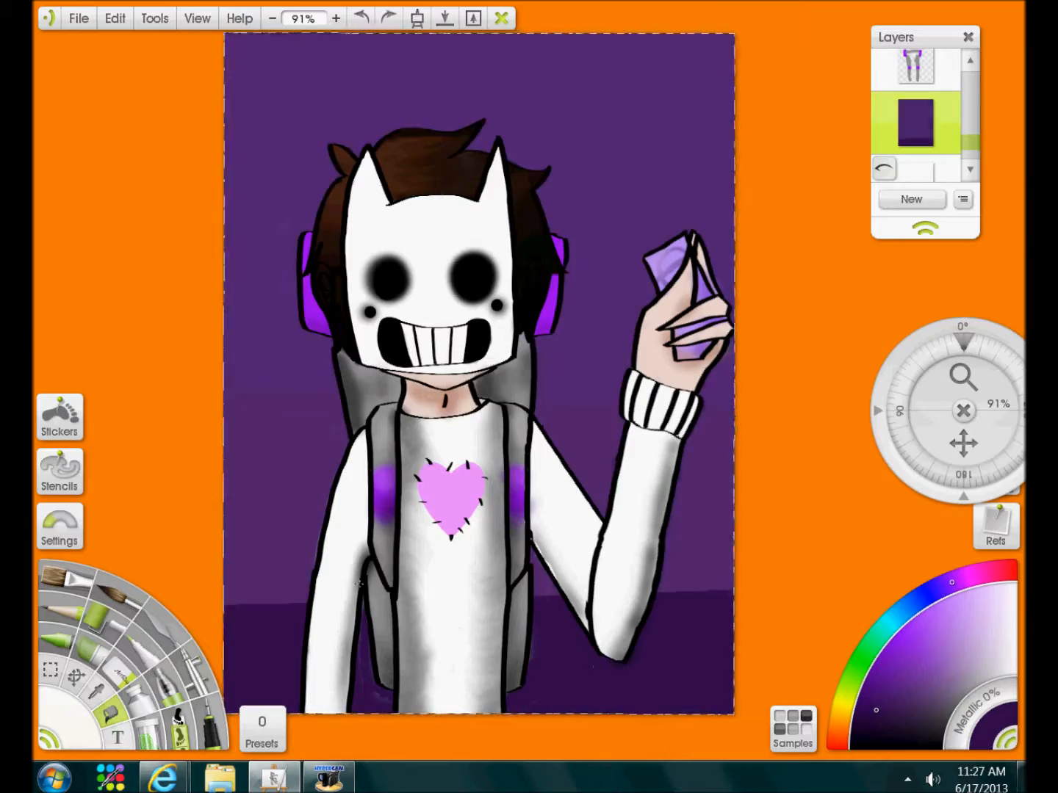
Paint a lighter purple vertical stripe on the left wall and a lighter floor strip.
left_click(327, 777)
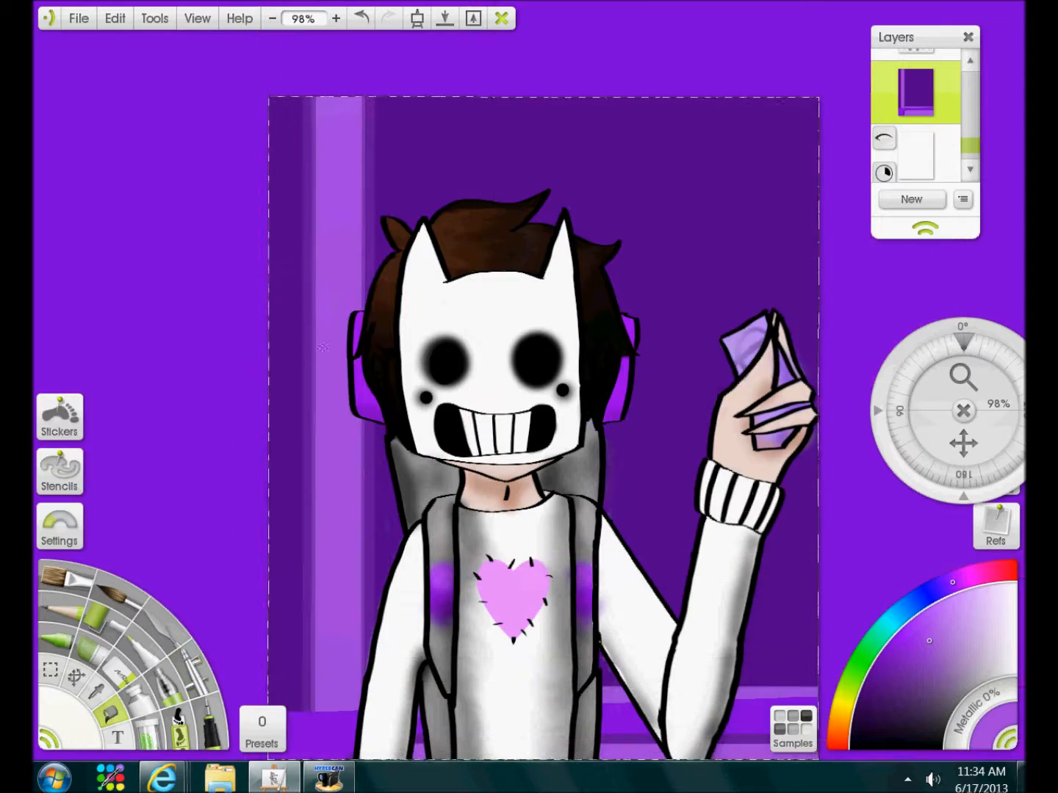
left_click(58, 471)
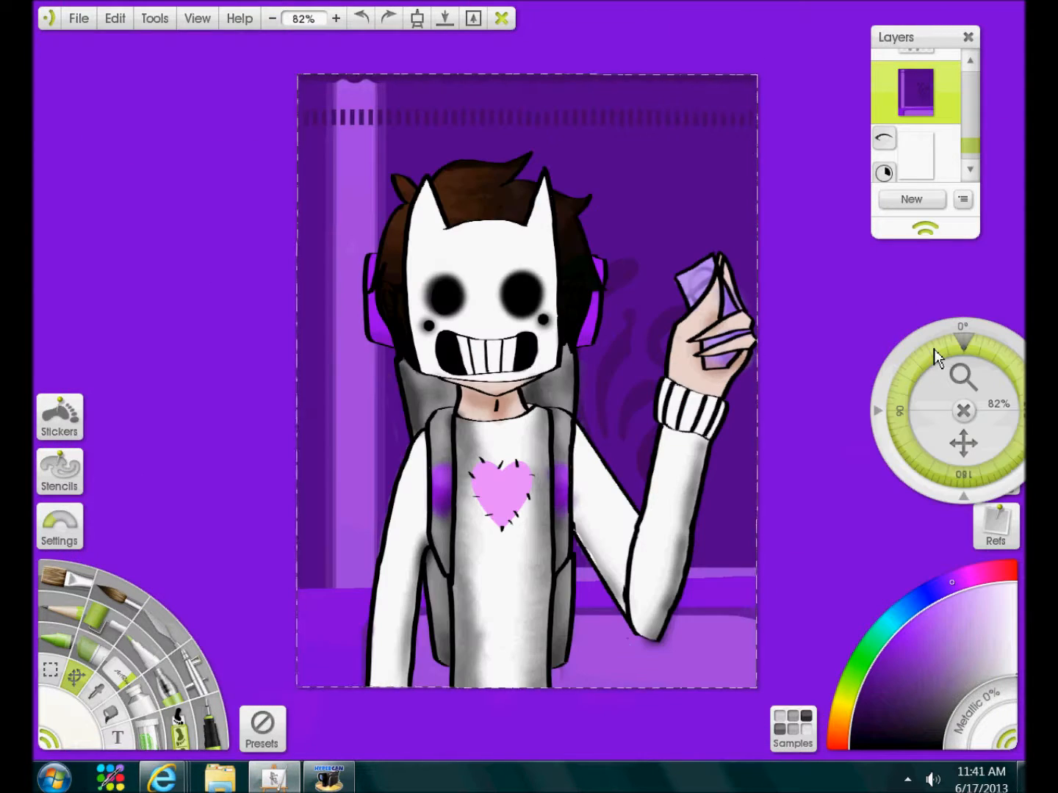
left_click(329, 778)
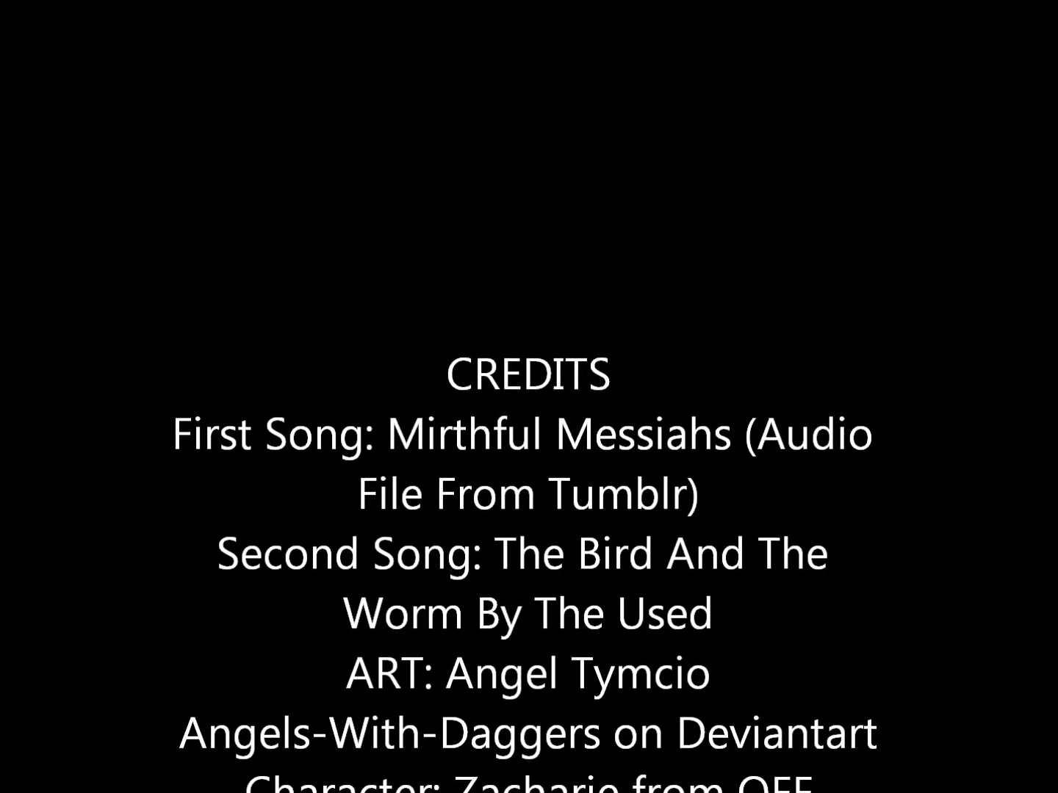
Scroll the closing credits listing the songs, artist and character source.
scroll("down", 3)
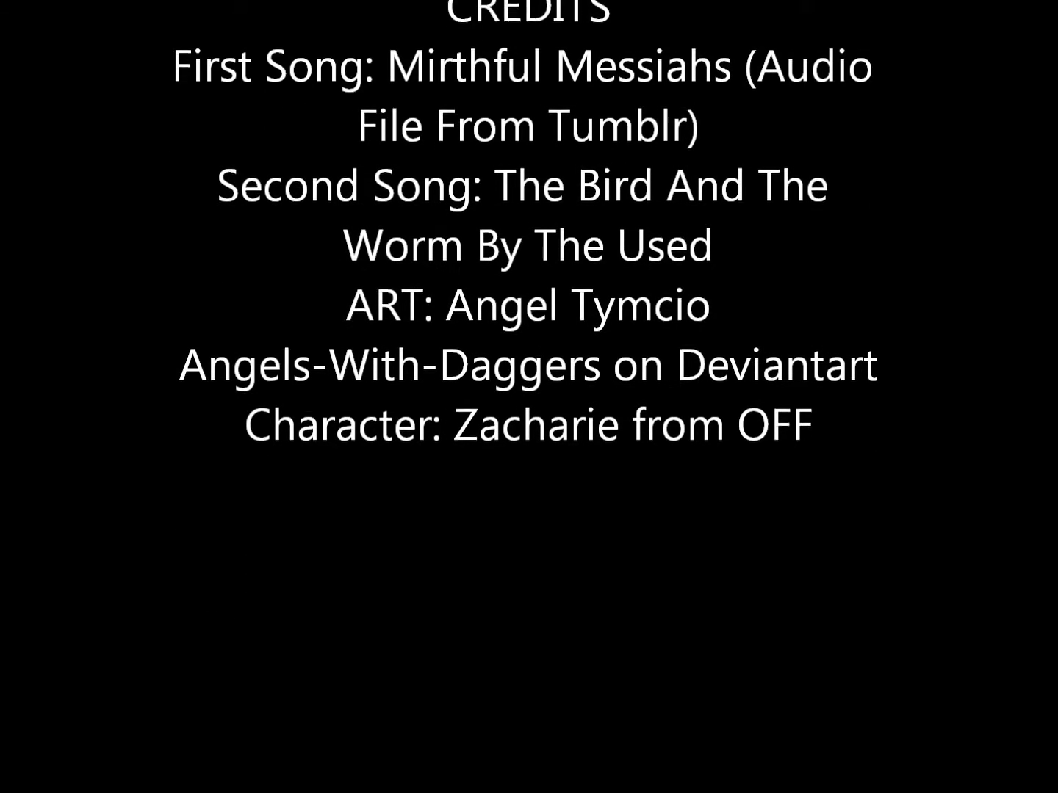